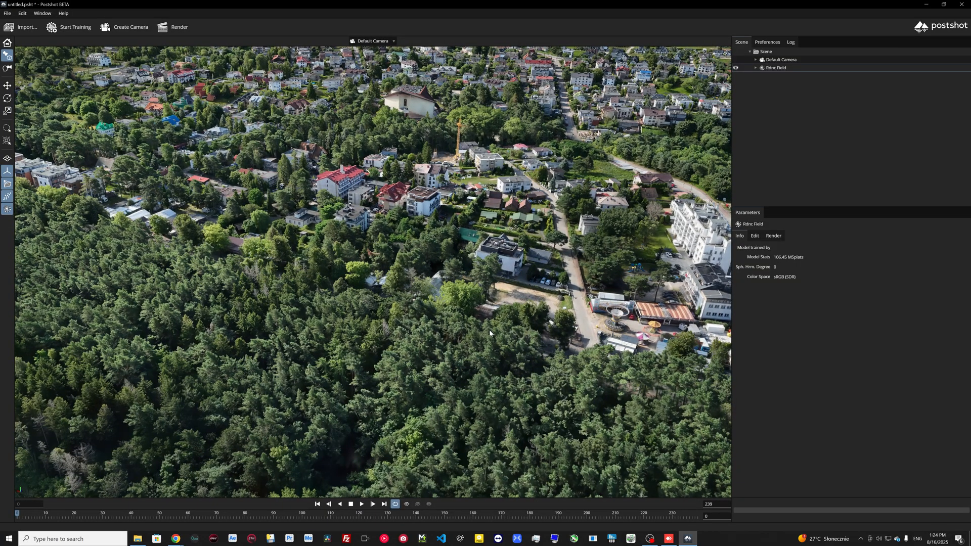
Step: Close the Open Template picker and show the GSReconstruction tools for LiGrip and COLMAP data
{"action": "left_click_drag", "start_coordinate": [489, 333], "coordinate": [329, 311]}
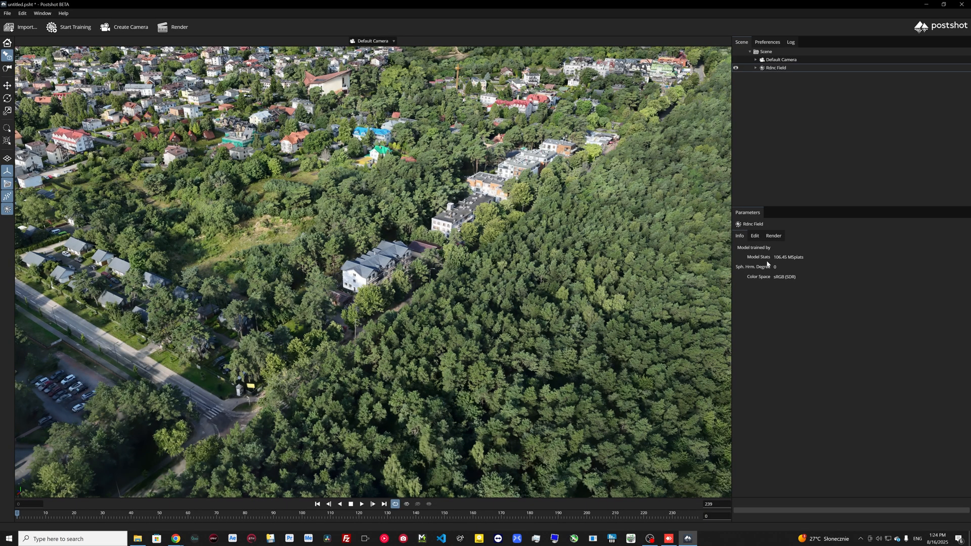
{"action": "mouse_move", "coordinate": [775, 267]}
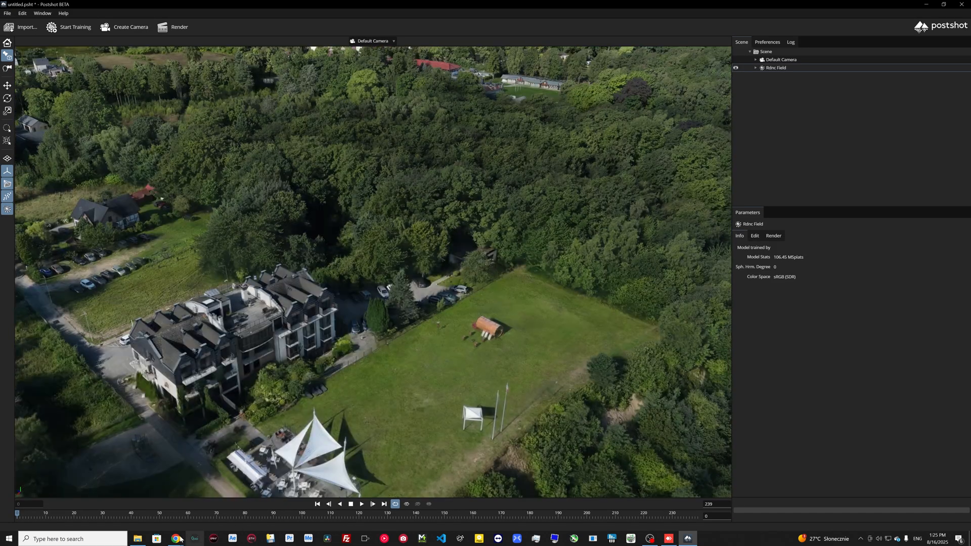
{"action": "left_click", "coordinate": [175, 539]}
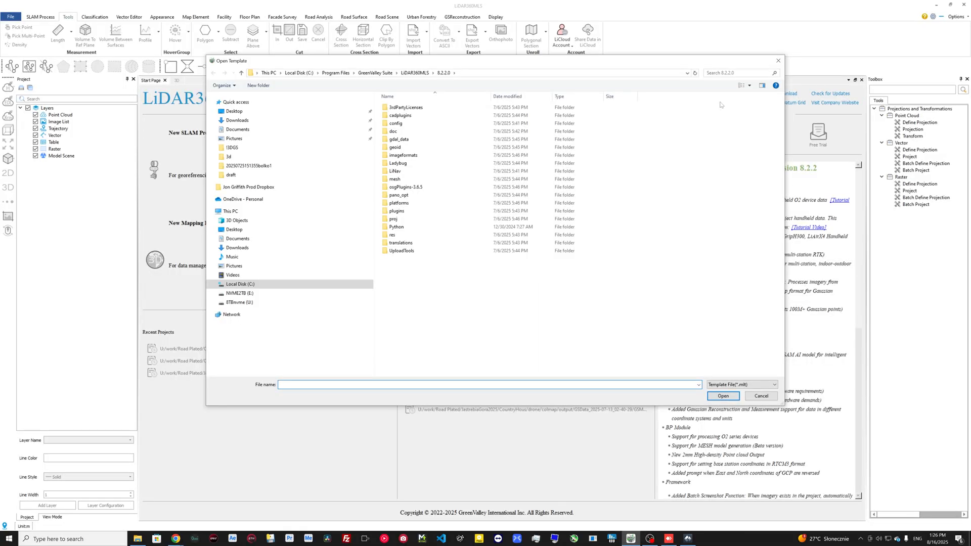
{"action": "left_click", "coordinate": [761, 396]}
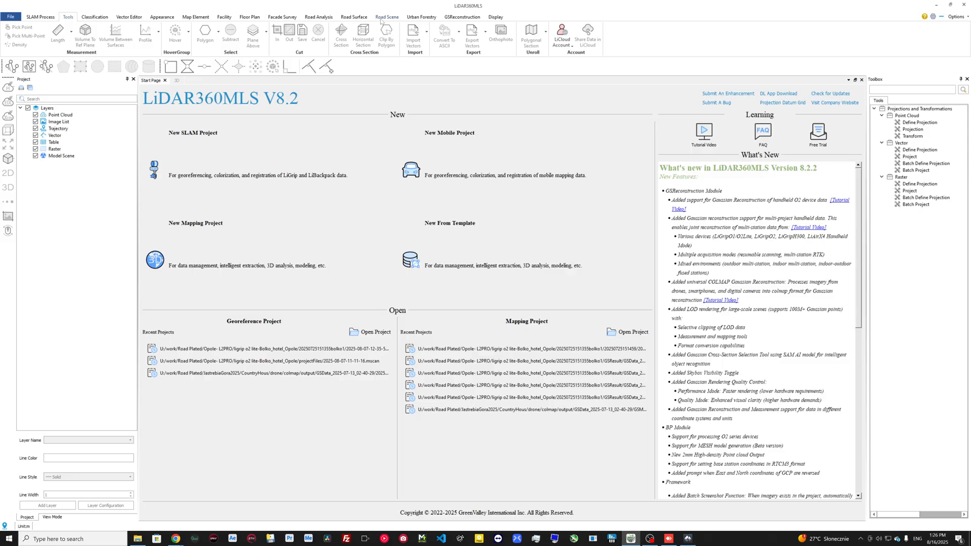
{"action": "left_click", "coordinate": [462, 17]}
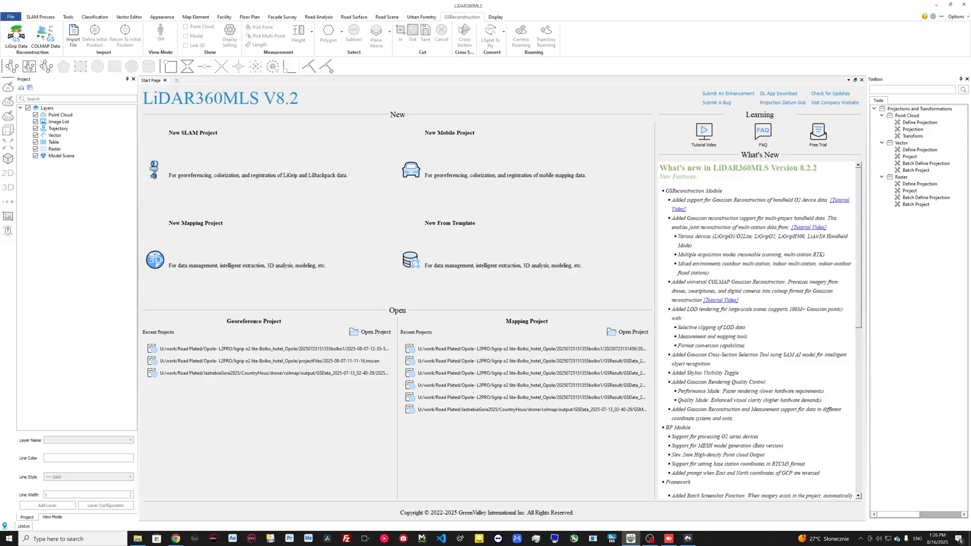
{"action": "left_click", "coordinate": [45, 37]}
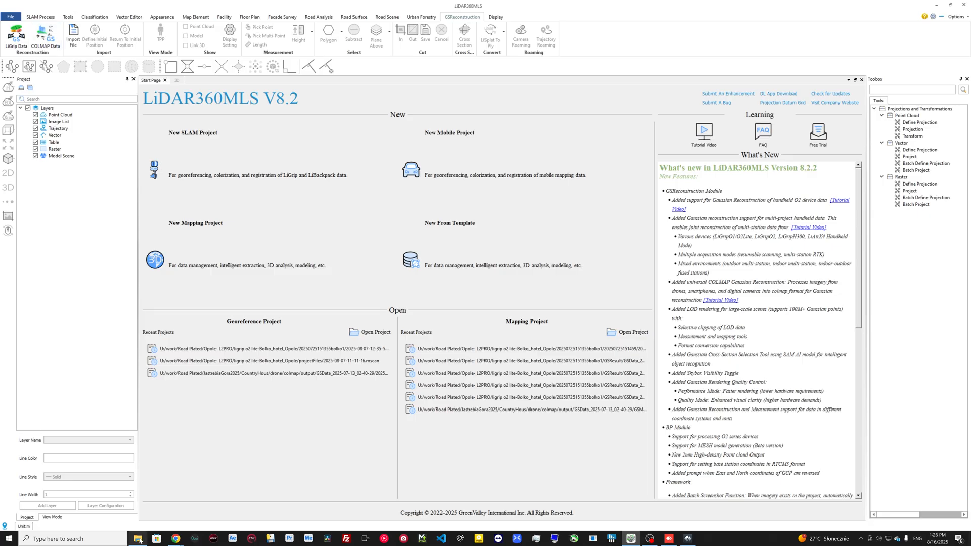
Step: Open the 20,189-image drone folder and check that all-3.rcalign is 17.7 GB
{"action": "left_click", "coordinate": [138, 538]}
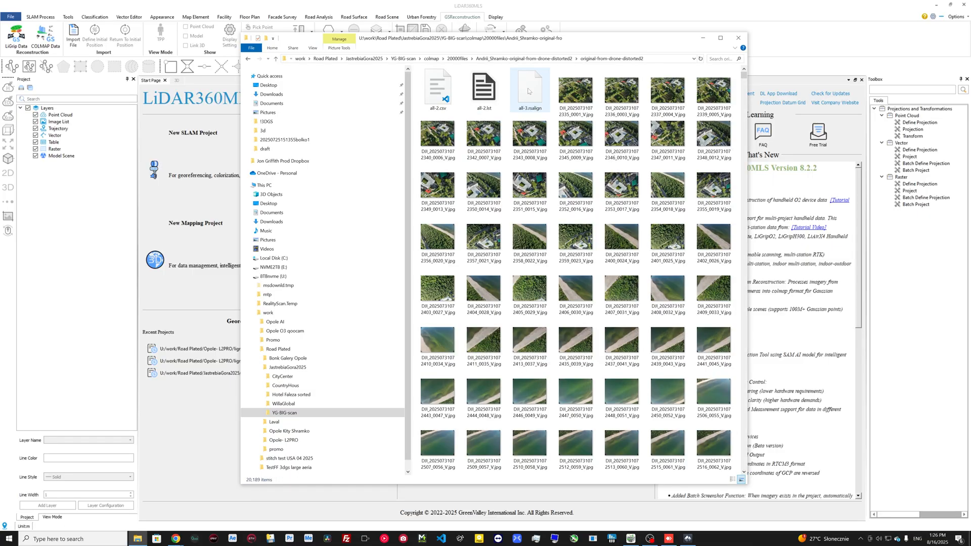
{"action": "left_click", "coordinate": [530, 90]}
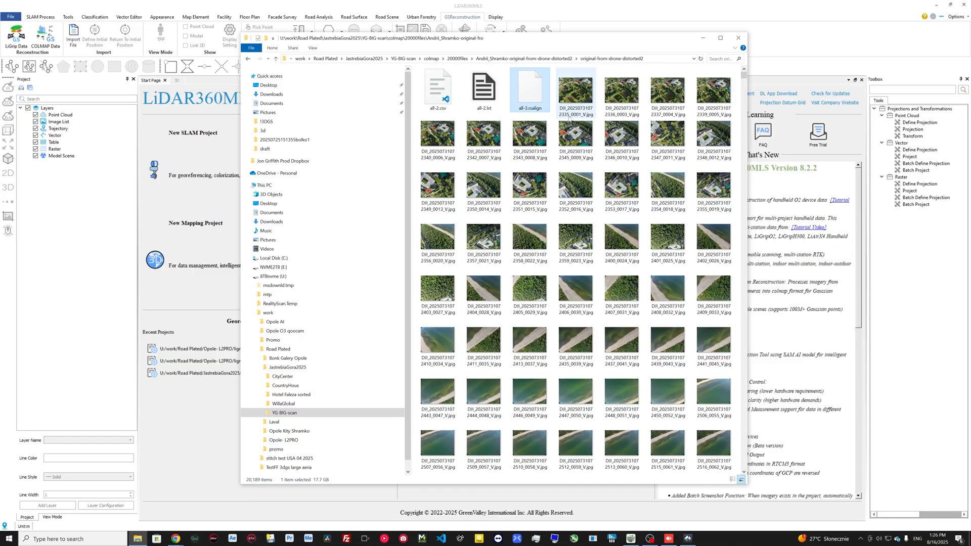
{"action": "scroll", "scroll_direction": "down", "scroll_amount": 3}
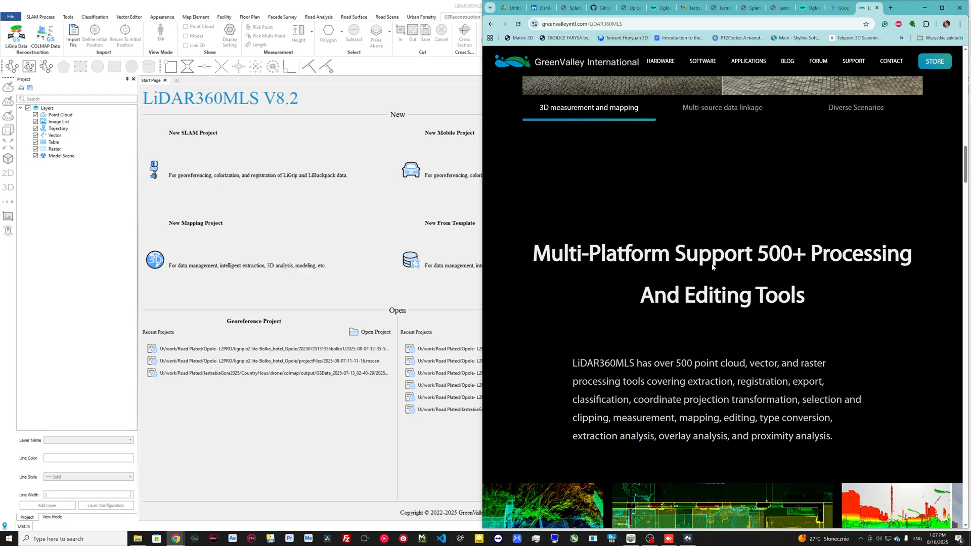
Step: Scroll through the GreenValley LiDAR360MLS page's tool and asset extraction sections
{"action": "scroll", "scroll_direction": "down", "scroll_amount": 3}
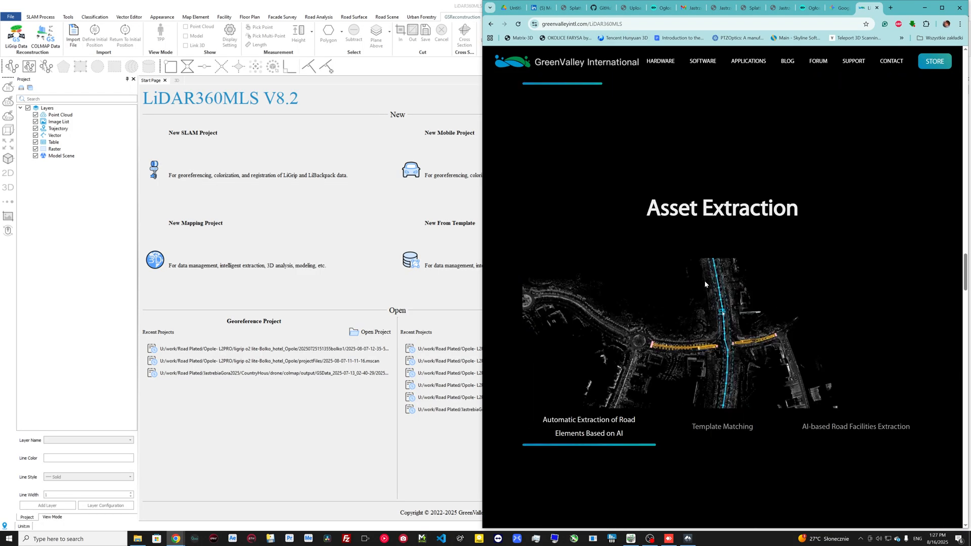
{"action": "scroll", "scroll_direction": "down", "scroll_amount": 3}
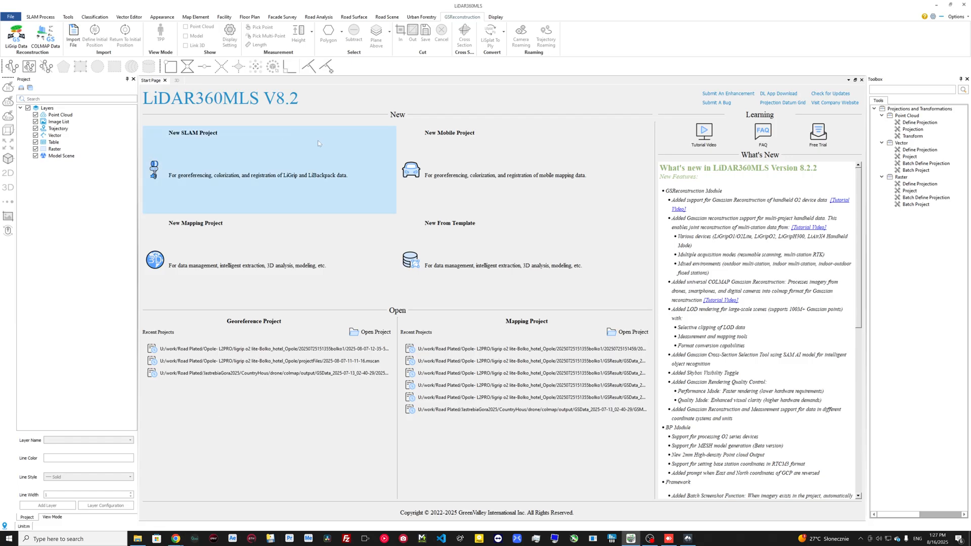
{"action": "mouse_move", "coordinate": [259, 348]}
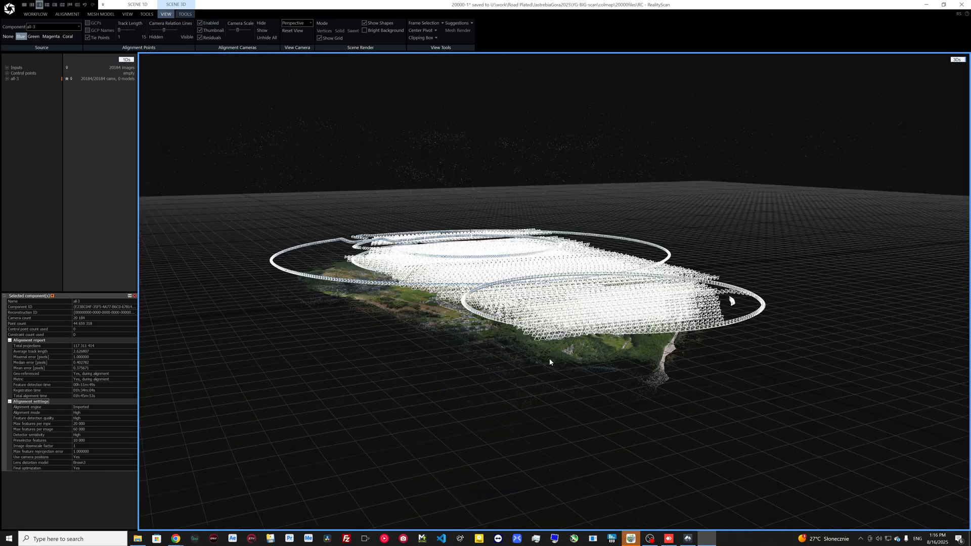
Step: Zoom in on RealityScan's 20,184 aligned drone cameras, then switch back to the Postshot splat
{"action": "left_click_drag", "start_coordinate": [549, 362], "coordinate": [593, 372]}
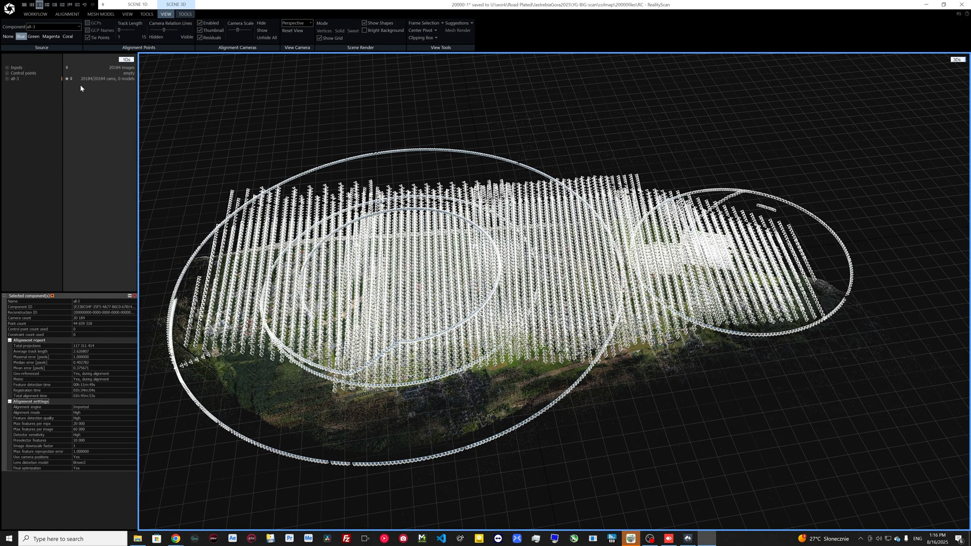
{"action": "mouse_move", "coordinate": [85, 86]}
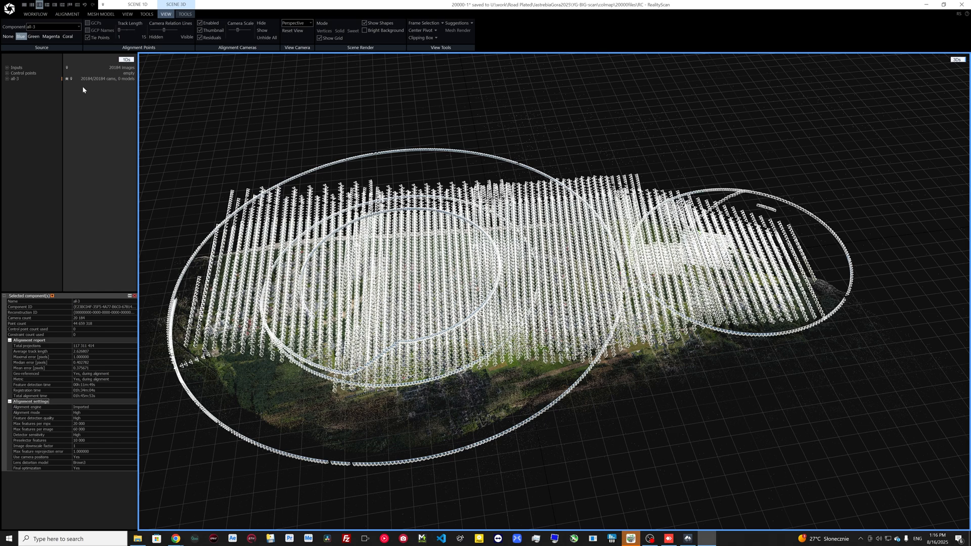
{"action": "mouse_move", "coordinate": [68, 361]}
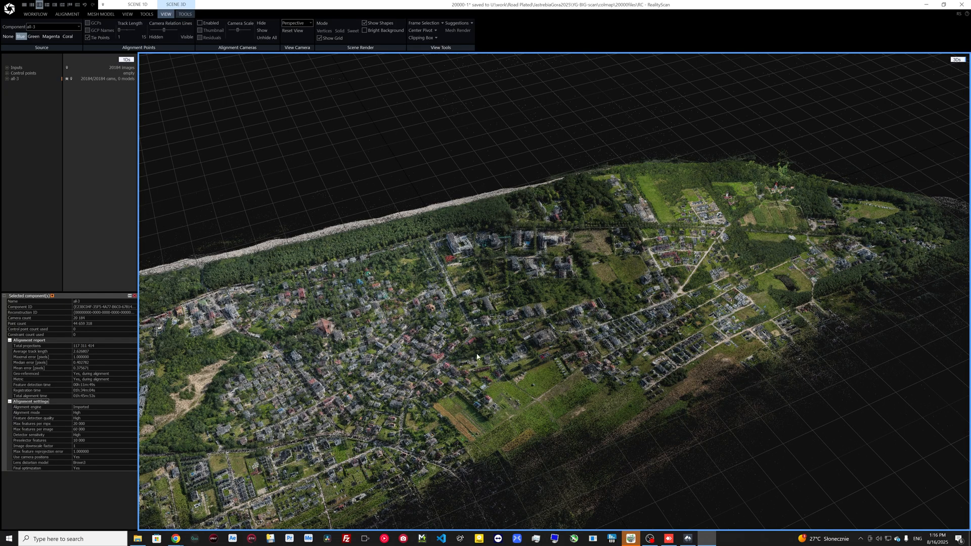
{"action": "left_click", "coordinate": [687, 539]}
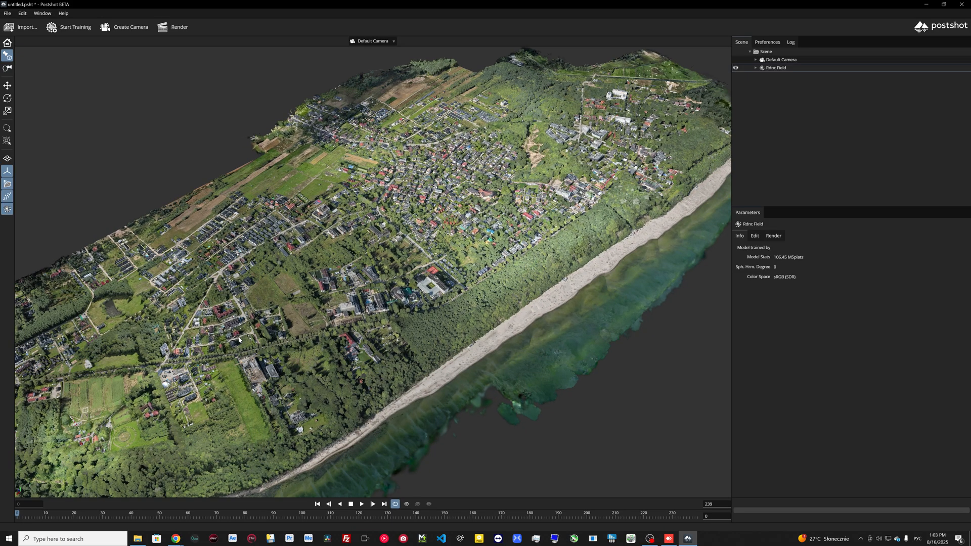